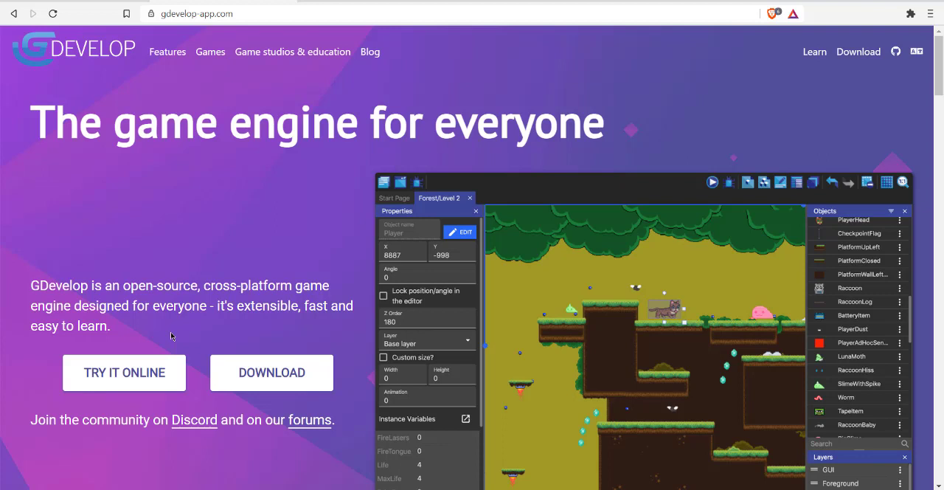
{"action": "mouse_move", "coordinate": [239, 230]}
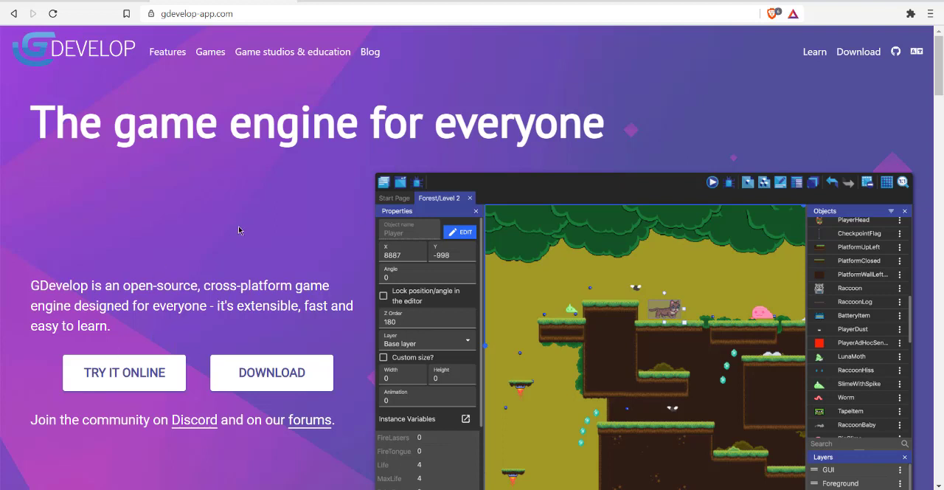
{"action": "mouse_move", "coordinate": [853, 37]}
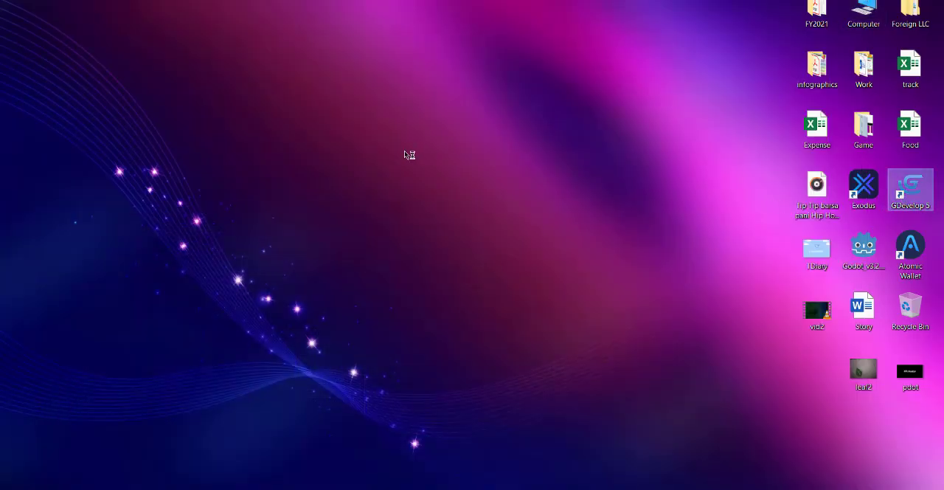
Launch GDevelop 5 and dismiss the 'What's new' release notes.
{"action": "double_click", "coordinate": [910, 190]}
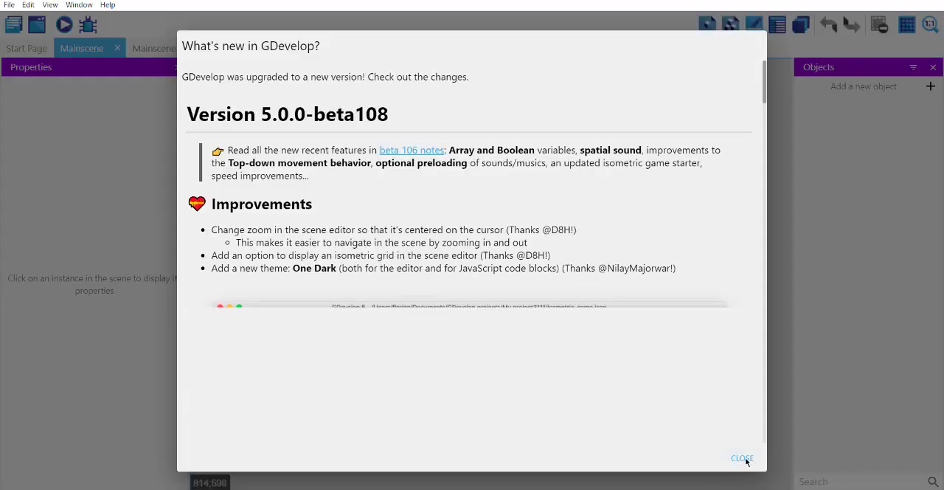
{"action": "left_click", "coordinate": [742, 458]}
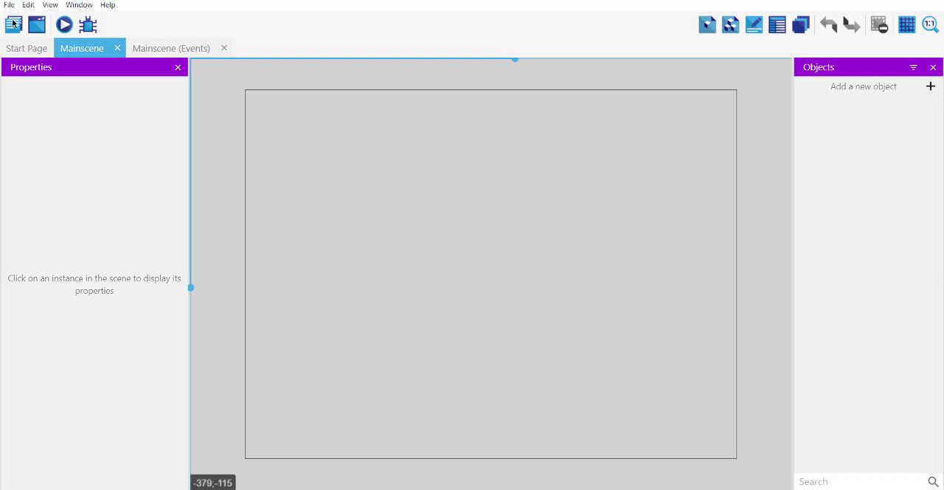
{"action": "left_click", "coordinate": [13, 24]}
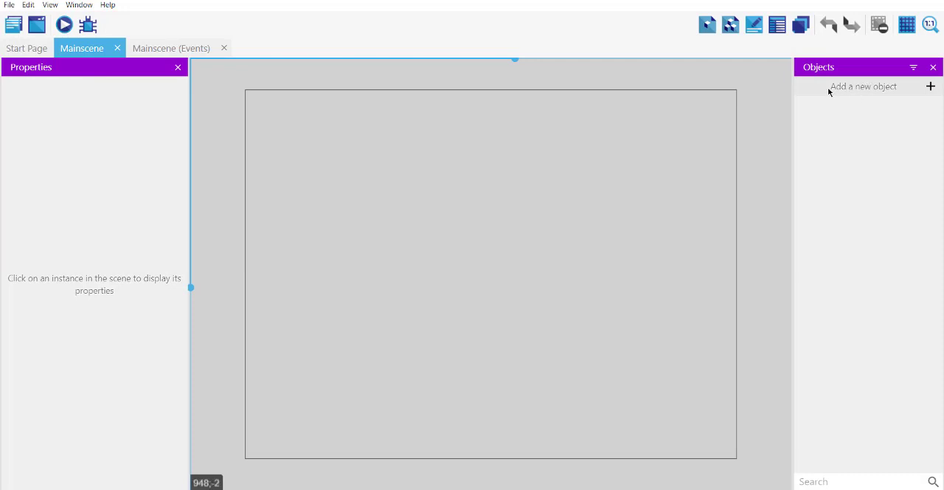
{"action": "mouse_move", "coordinate": [843, 95]}
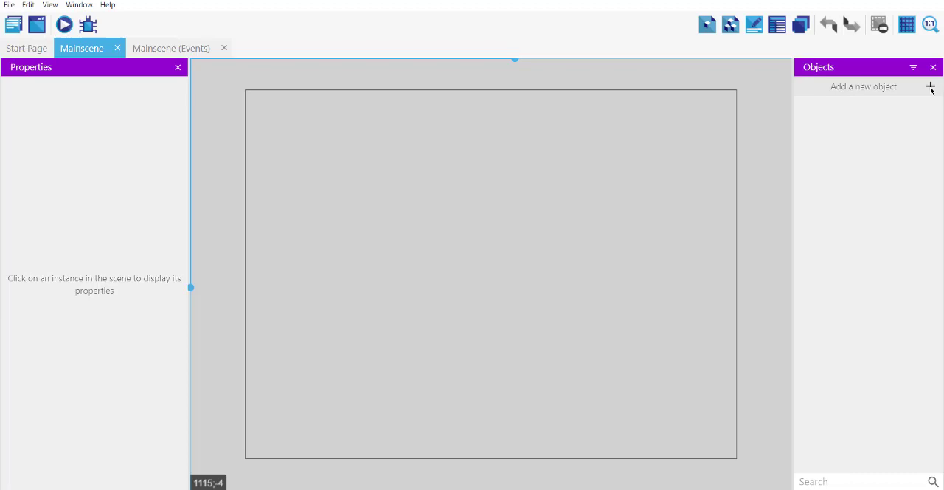
{"action": "mouse_move", "coordinate": [907, 91]}
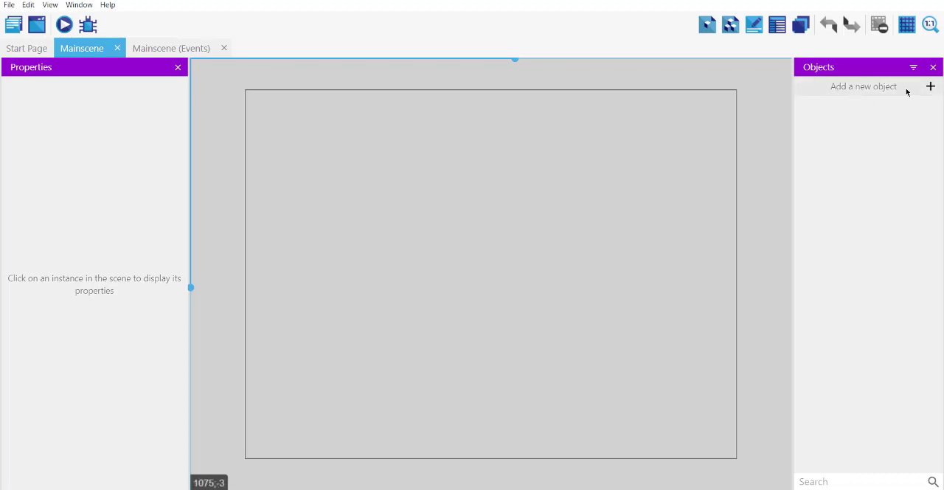
Start adding a new object and scroll the object type list toward BBText.
{"action": "left_click", "coordinate": [863, 86]}
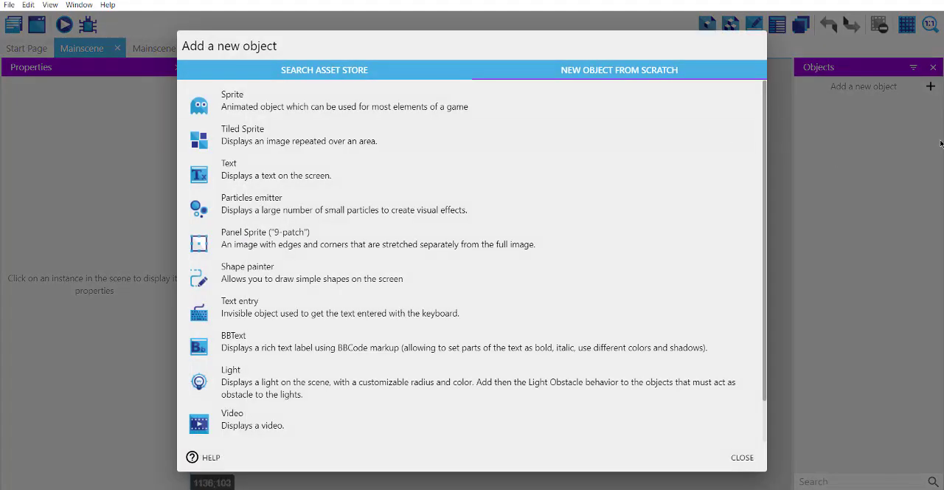
{"action": "mouse_move", "coordinate": [888, 129]}
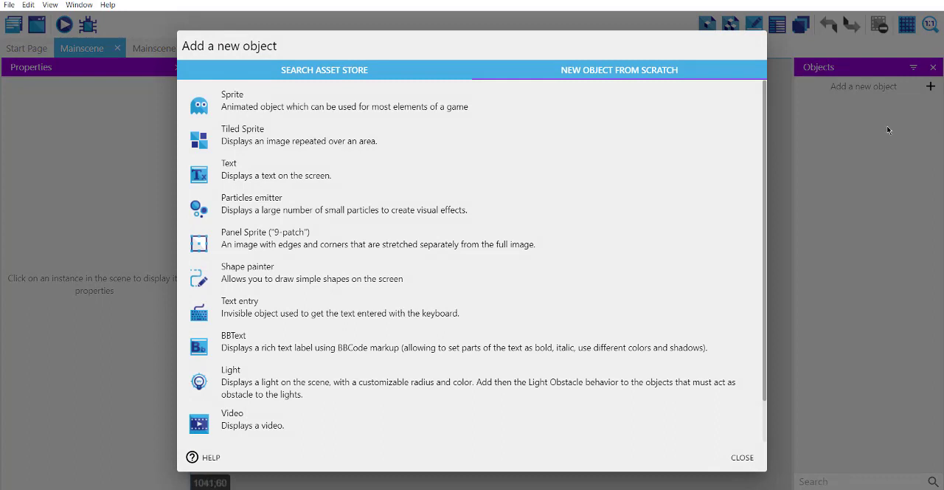
{"action": "scroll", "scroll_direction": "down", "scroll_amount": 3}
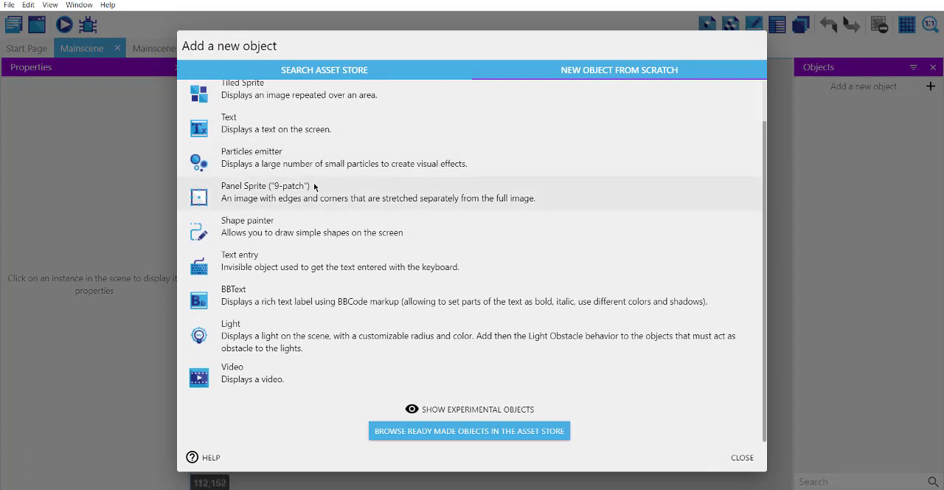
{"action": "mouse_move", "coordinate": [242, 301]}
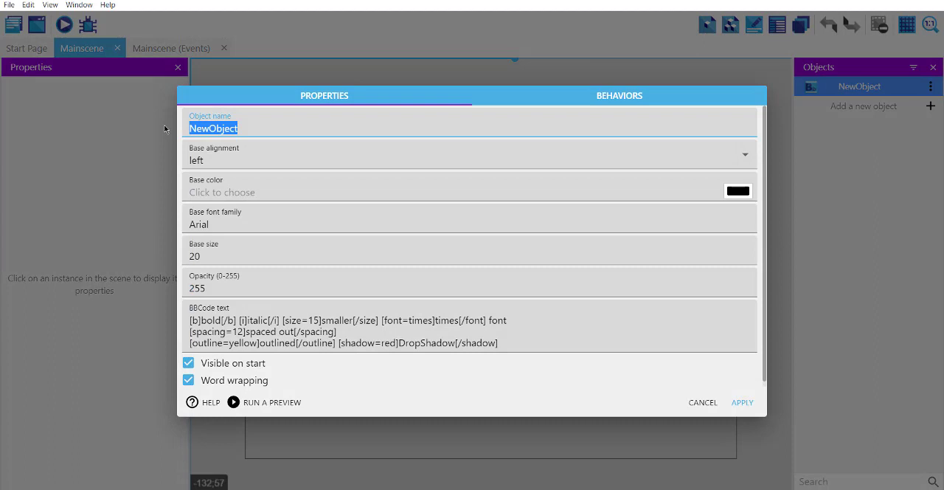
Name the object 'myBBText', set base alignment to center, review the BBCode text, and apply.
{"action": "type", "text": "myBBText"}
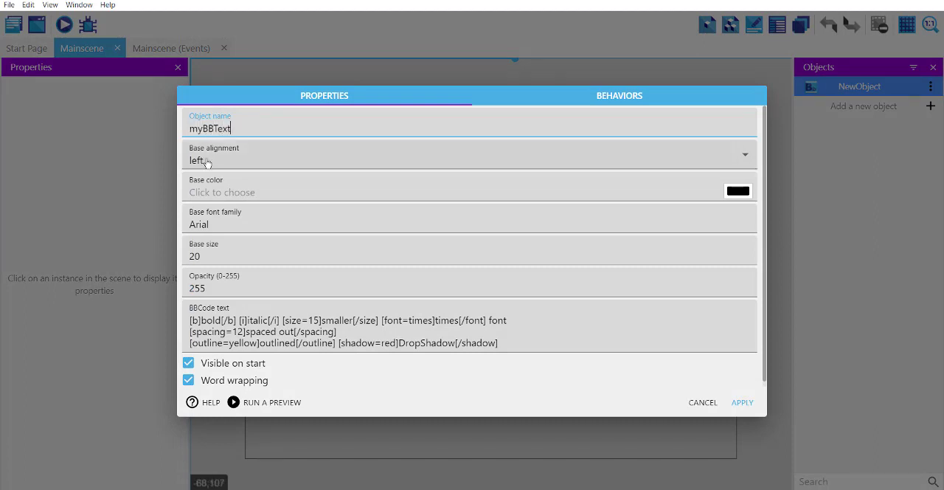
{"action": "left_click", "coordinate": [469, 155]}
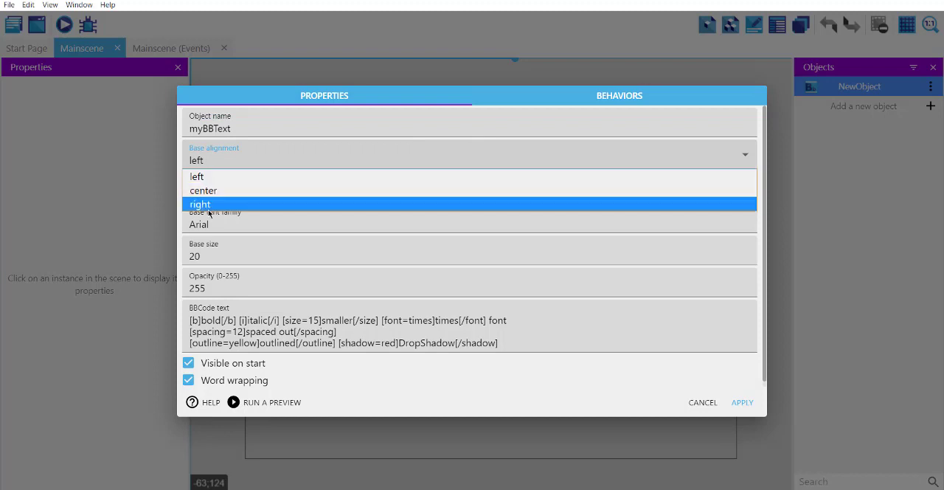
{"action": "mouse_move", "coordinate": [196, 176]}
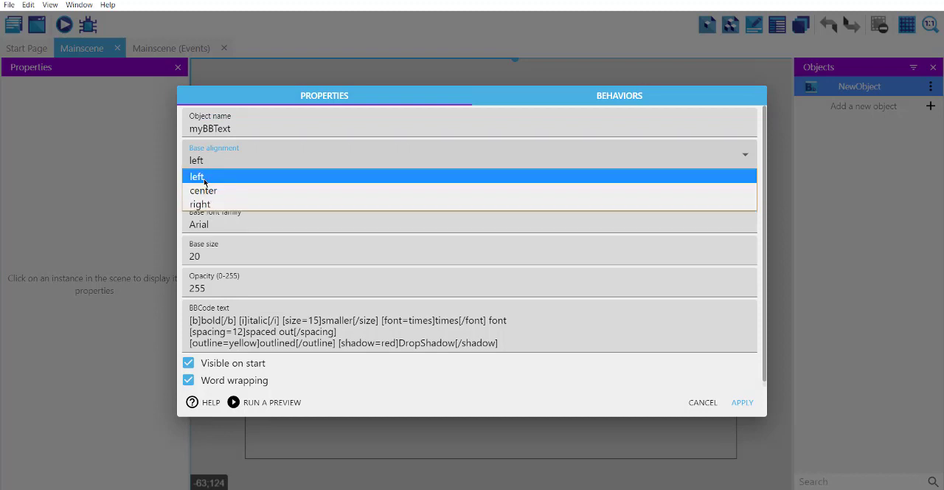
{"action": "left_click", "coordinate": [203, 190]}
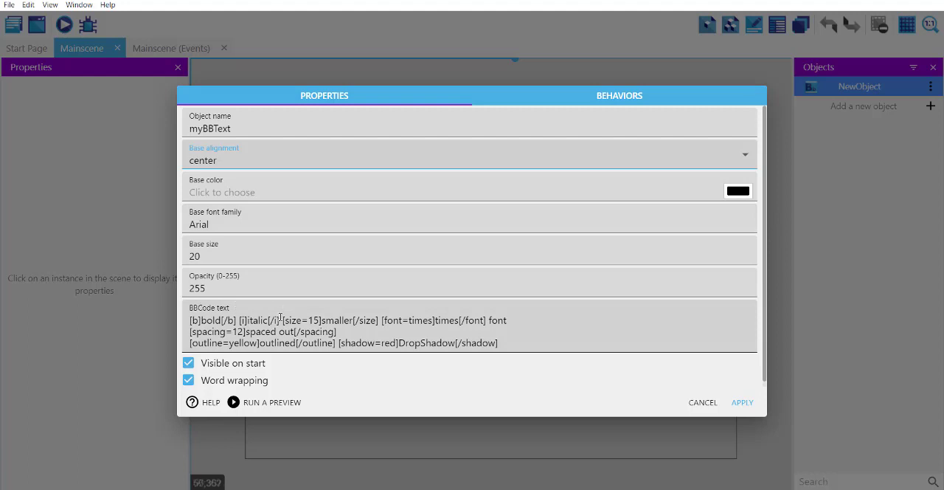
{"action": "left_click", "coordinate": [267, 320]}
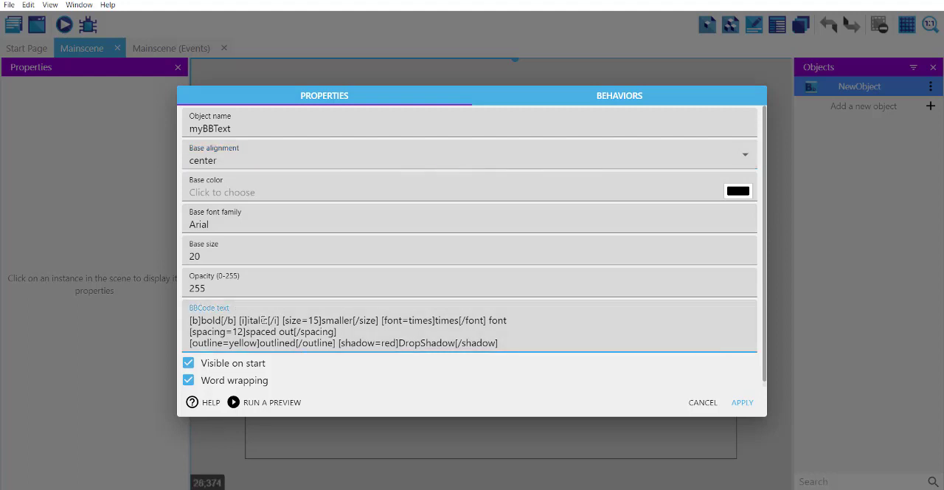
{"action": "left_click", "coordinate": [602, 323]}
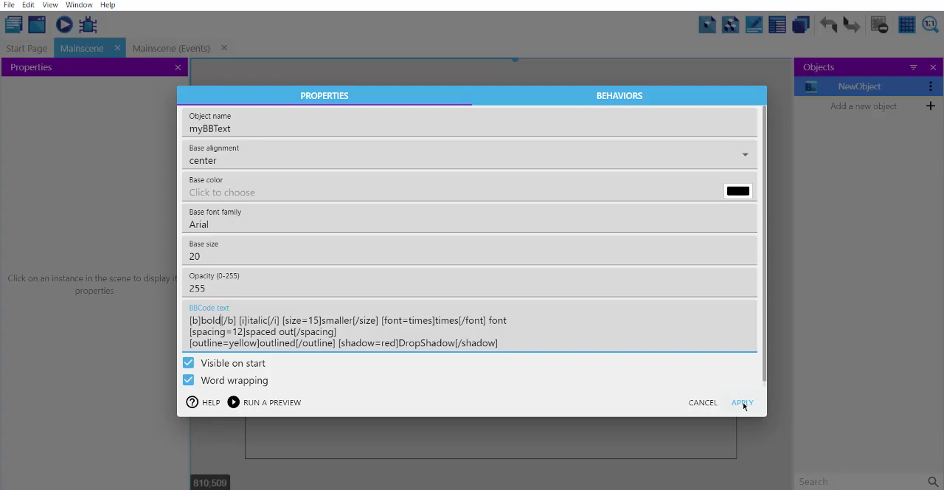
{"action": "left_click", "coordinate": [742, 402]}
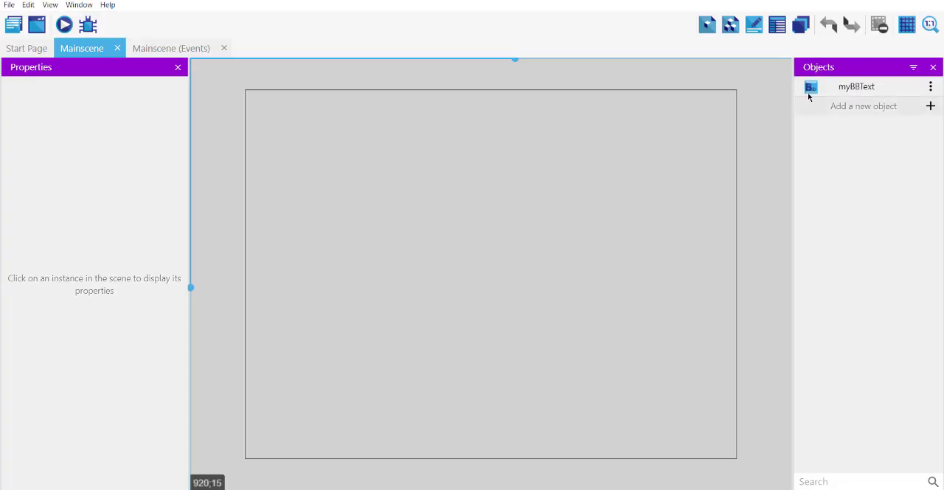
Drag myBBText to the scene centre and run a preview.
{"action": "left_click", "coordinate": [857, 87]}
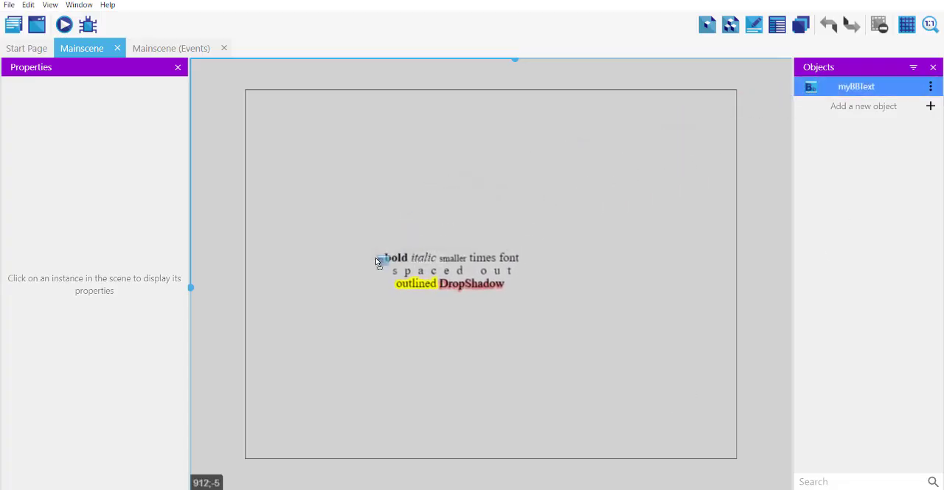
{"action": "left_click_drag", "start_coordinate": [450, 271], "coordinate": [478, 247]}
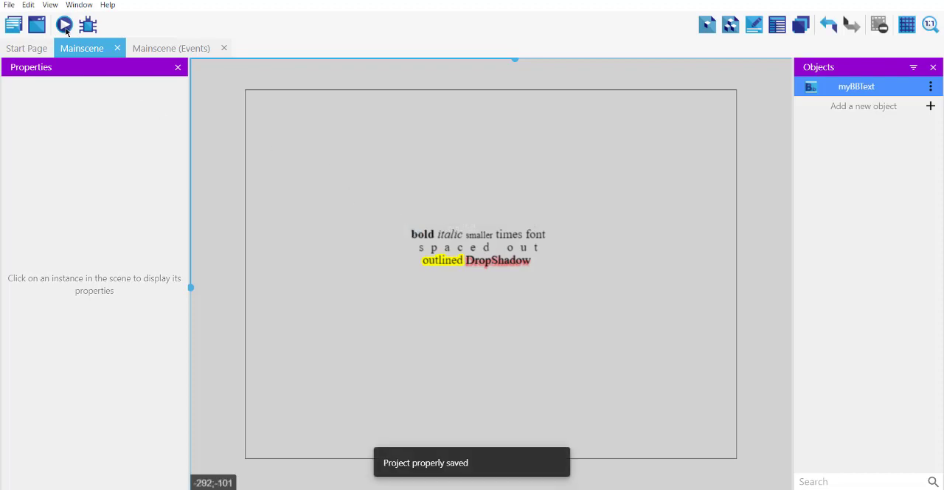
{"action": "left_click", "coordinate": [64, 24]}
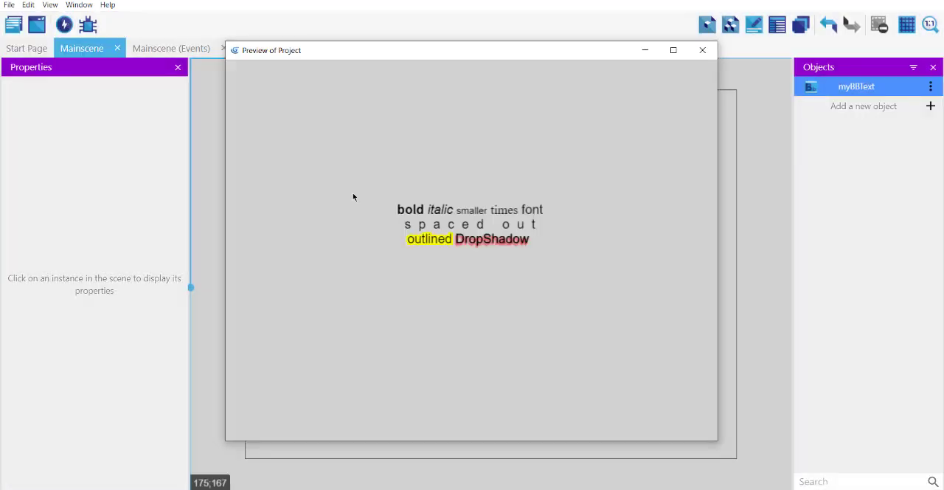
Move the preview window to view the styled text, then close the preview.
{"action": "left_click_drag", "start_coordinate": [272, 50], "coordinate": [263, 51]}
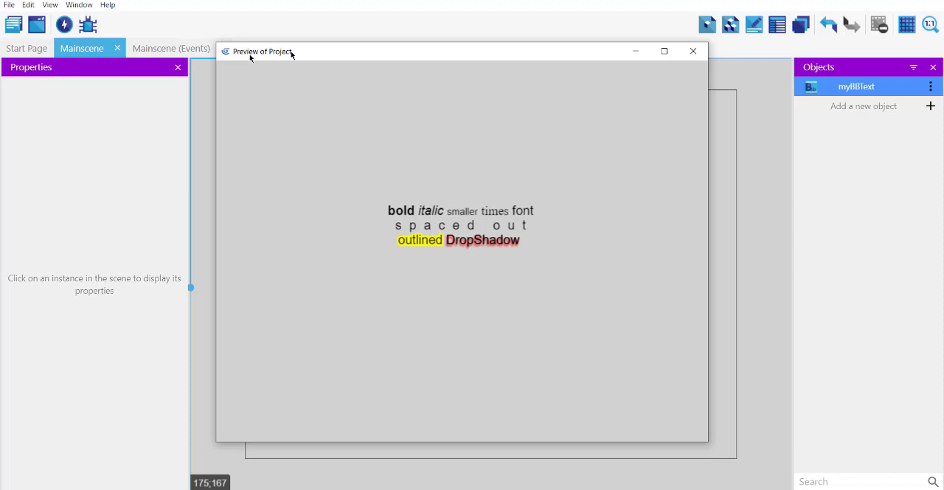
{"action": "left_click_drag", "start_coordinate": [262, 51], "coordinate": [231, 56]}
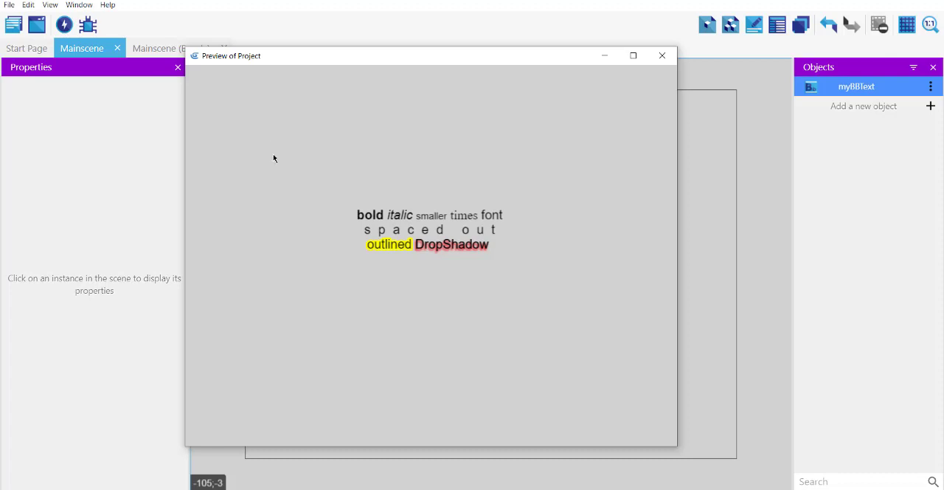
{"action": "mouse_move", "coordinate": [537, 244]}
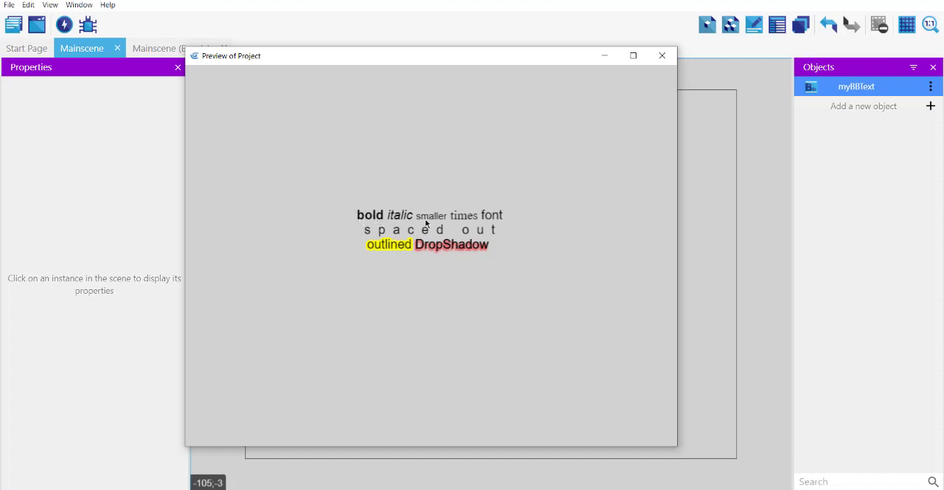
{"action": "mouse_move", "coordinate": [413, 238]}
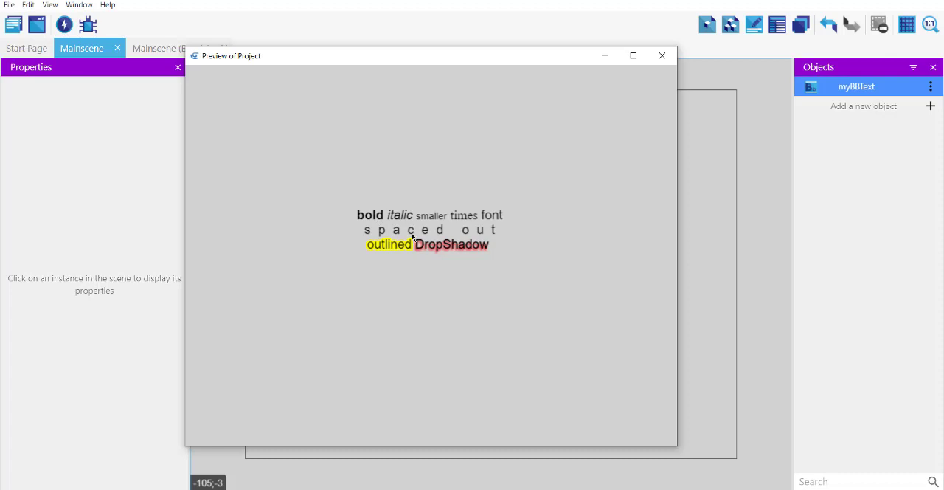
{"action": "mouse_move", "coordinate": [303, 128]}
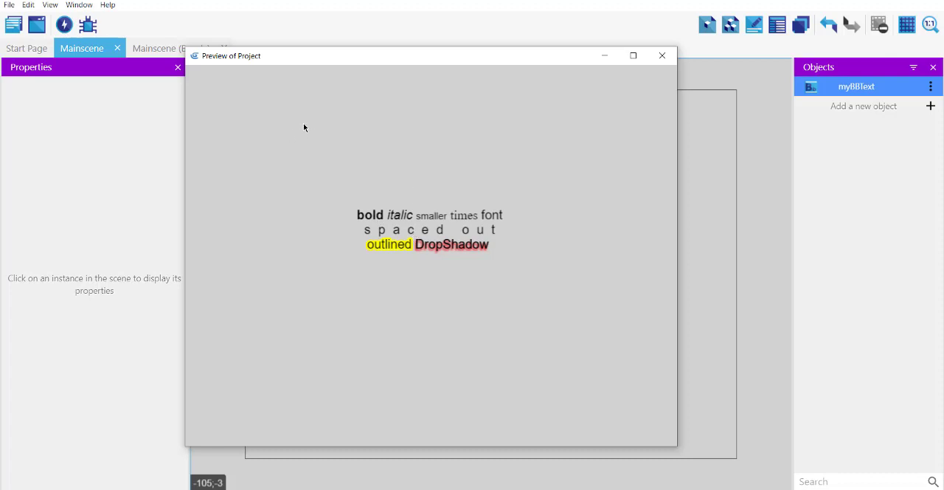
{"action": "mouse_move", "coordinate": [357, 219]}
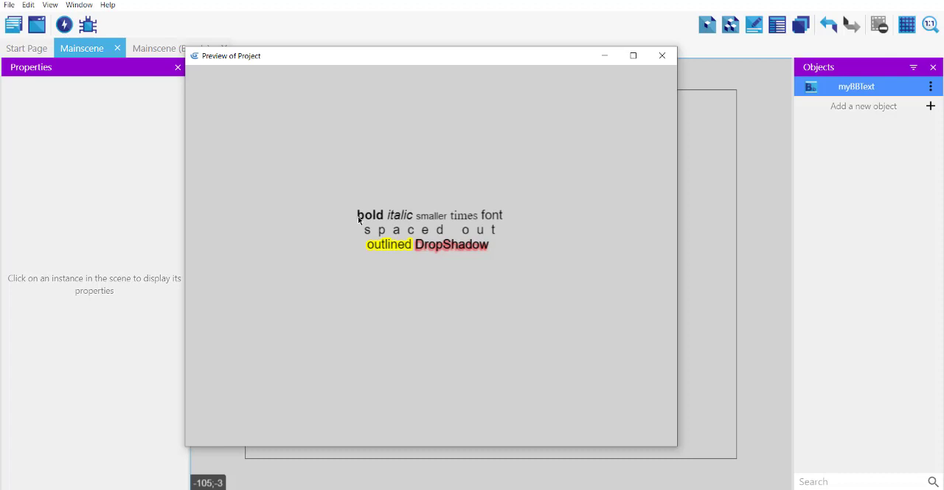
{"action": "mouse_move", "coordinate": [389, 223]}
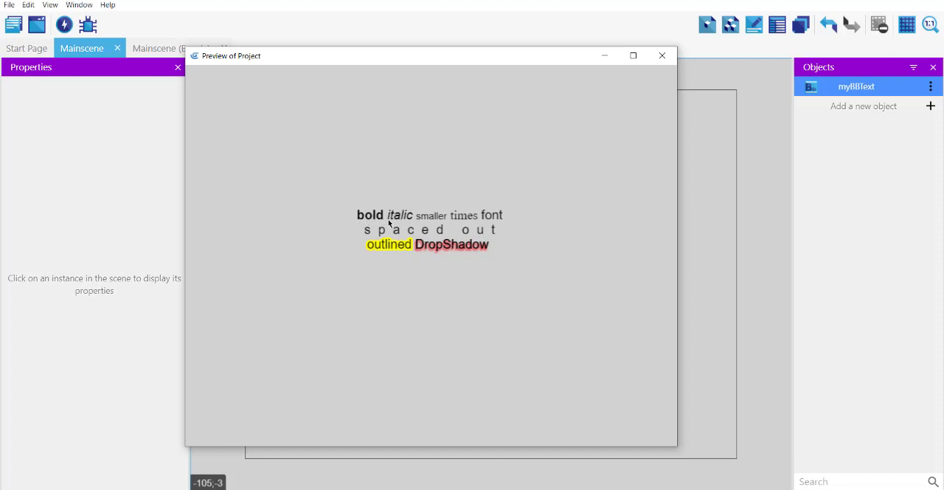
{"action": "mouse_move", "coordinate": [485, 221]}
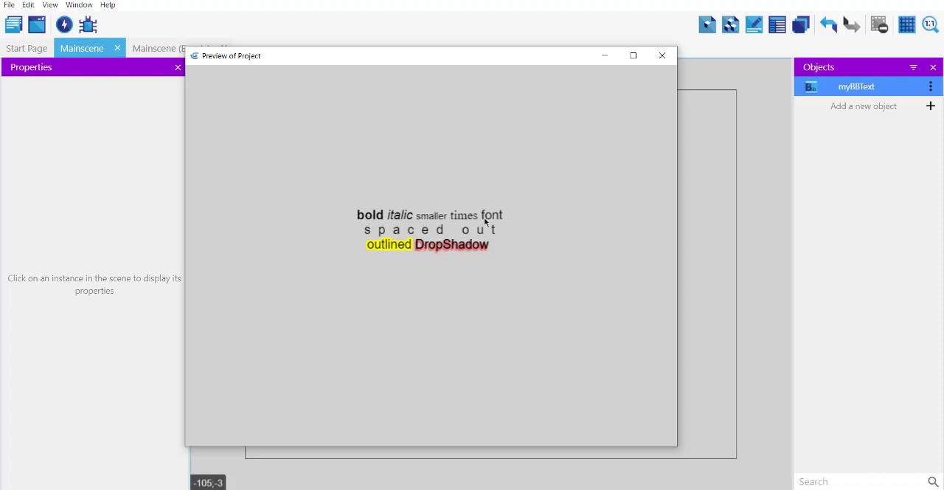
{"action": "mouse_move", "coordinate": [435, 248]}
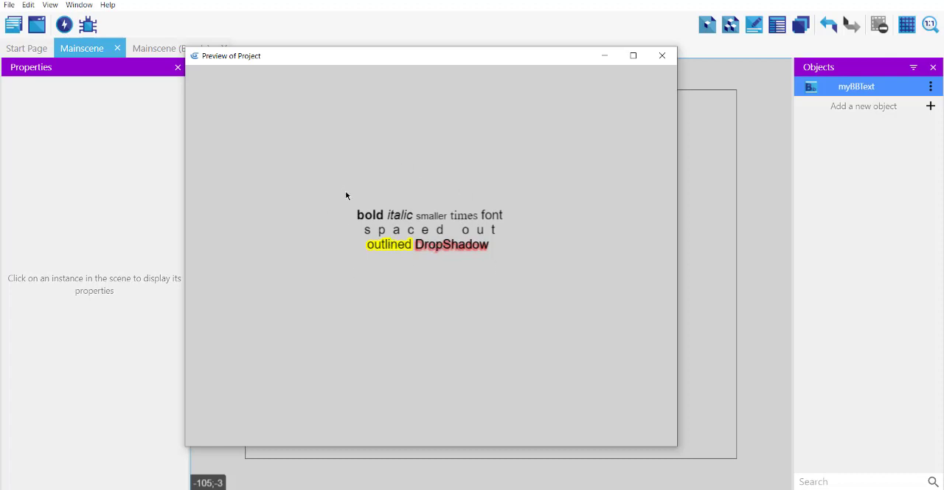
{"action": "mouse_move", "coordinate": [461, 221]}
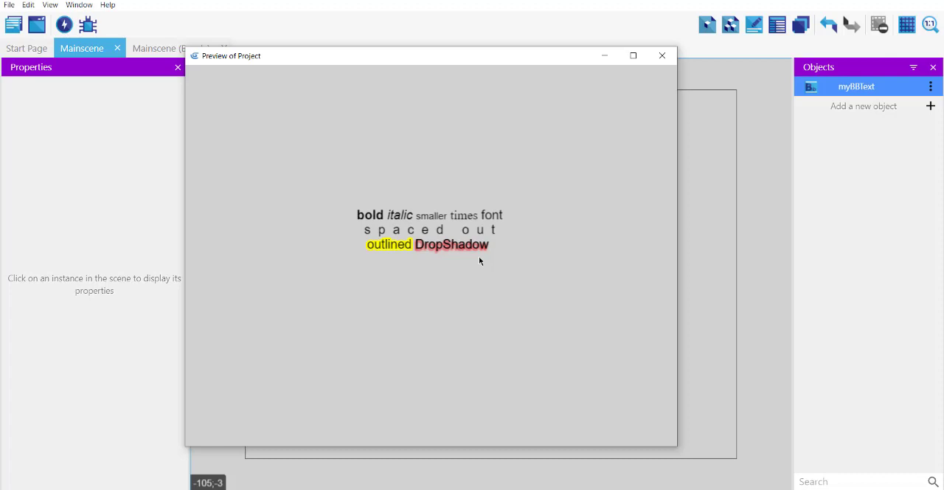
{"action": "mouse_move", "coordinate": [390, 319]}
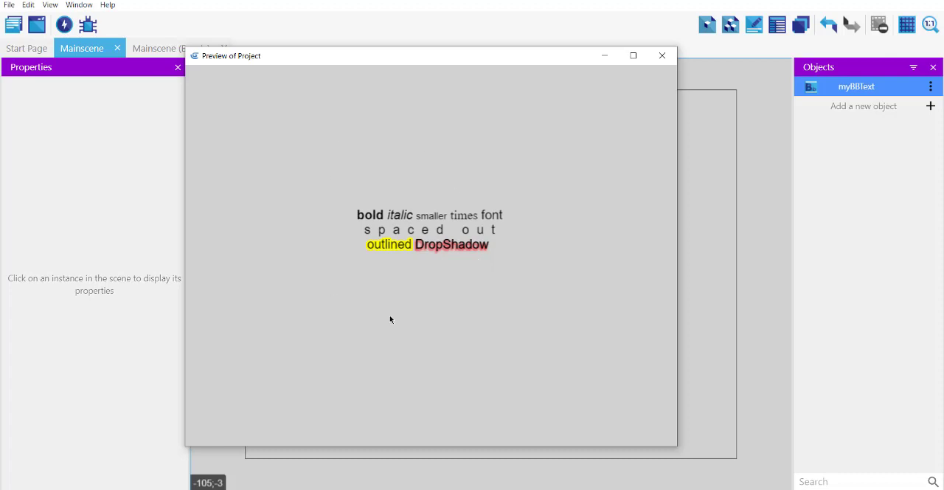
{"action": "mouse_move", "coordinate": [440, 278]}
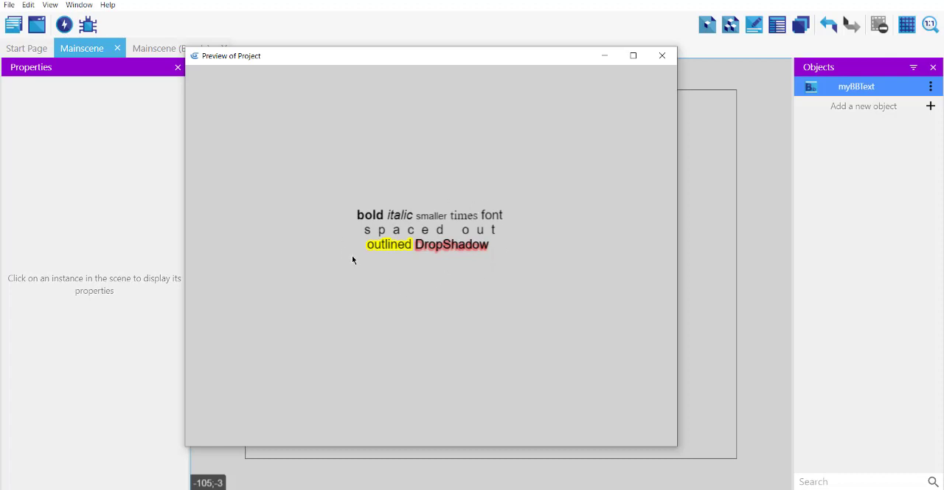
{"action": "mouse_move", "coordinate": [521, 241]}
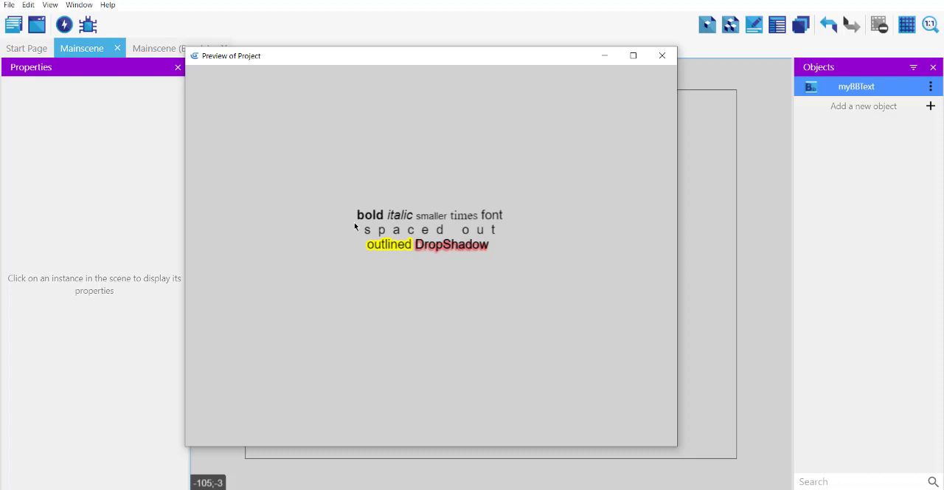
{"action": "mouse_move", "coordinate": [374, 224]}
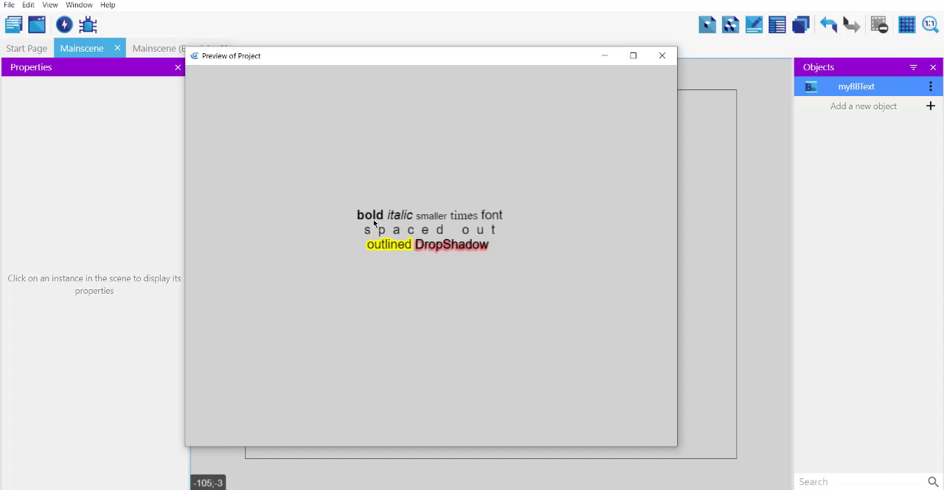
{"action": "mouse_move", "coordinate": [376, 214]}
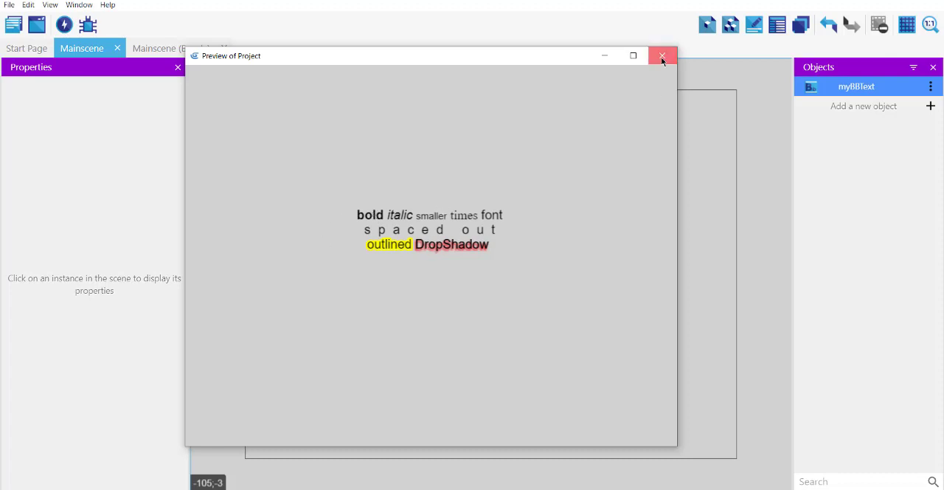
{"action": "left_click", "coordinate": [662, 56]}
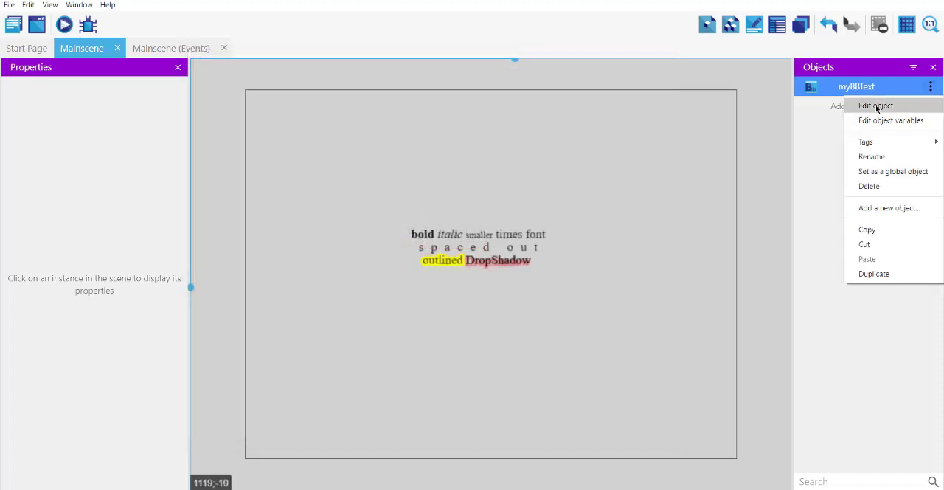
Open the myBBText object's settings from the Objects panel.
{"action": "left_click", "coordinate": [875, 106]}
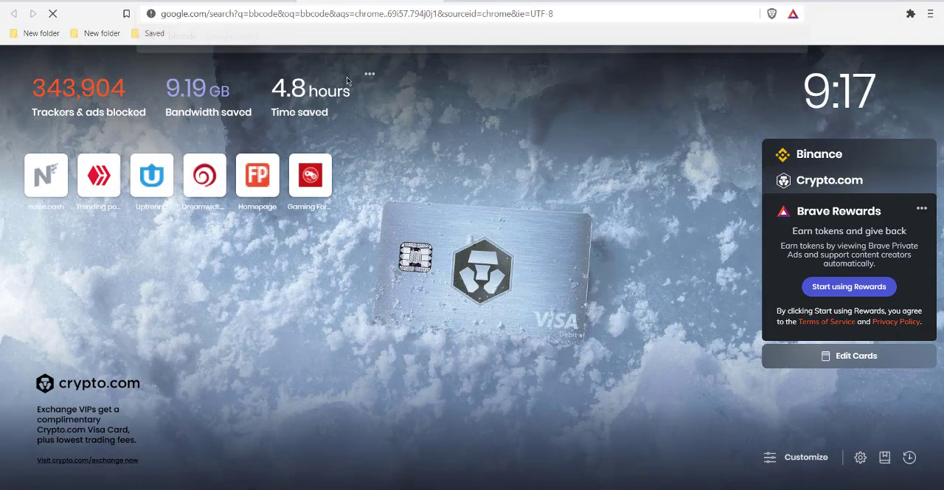
Scroll the Google bbcode results to reach the bbcode.org 'What is BBCode?' page.
{"action": "left_click", "coordinate": [14, 13]}
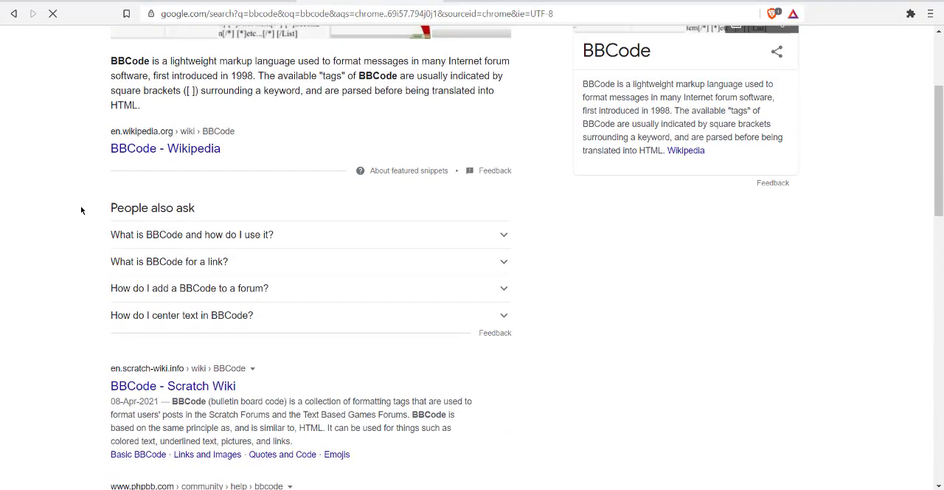
{"action": "scroll", "scroll_direction": "down", "scroll_amount": 3}
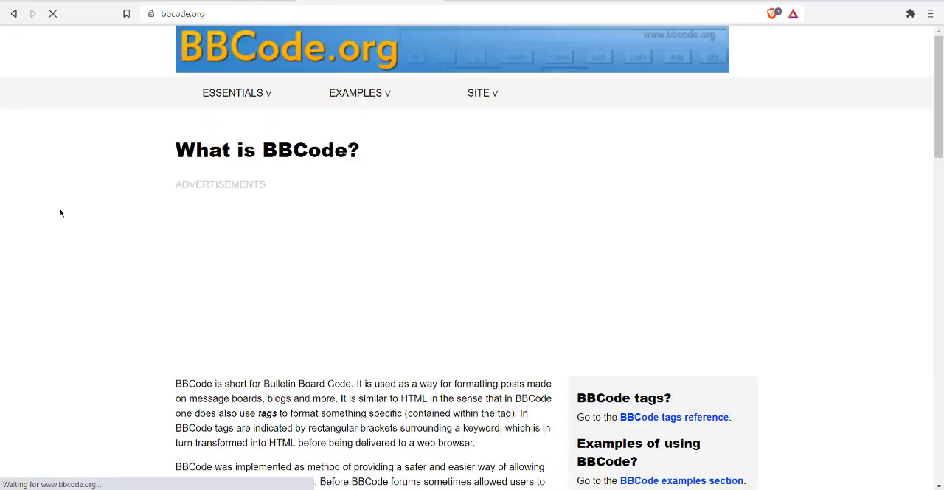
{"action": "scroll", "scroll_direction": "down", "scroll_amount": 3}
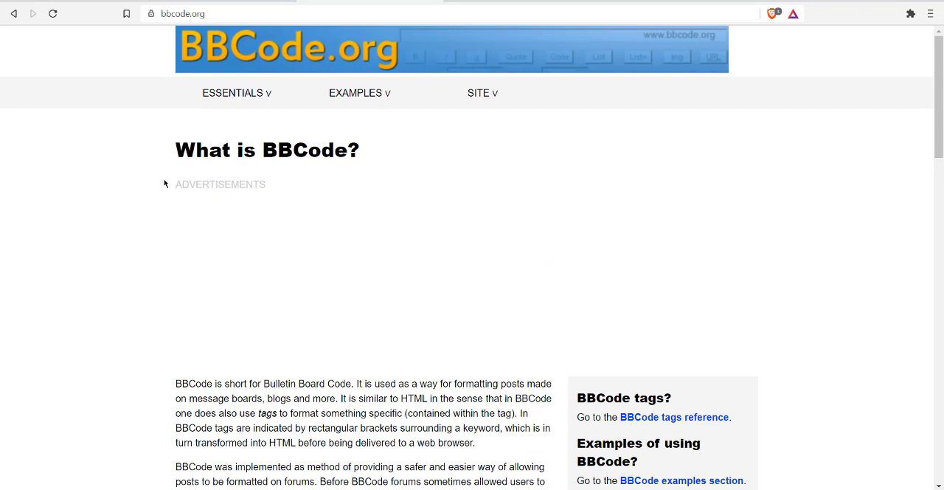
{"action": "mouse_move", "coordinate": [152, 175]}
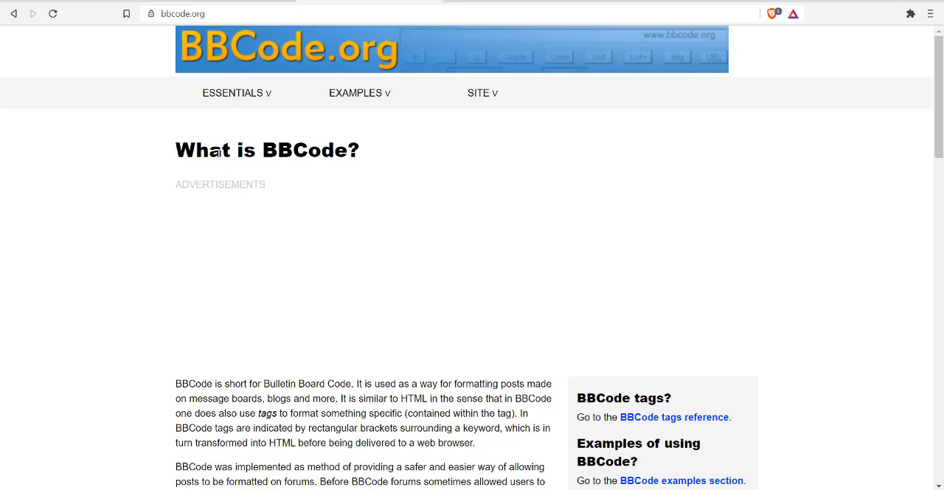
{"action": "scroll", "scroll_direction": "down", "scroll_amount": 3}
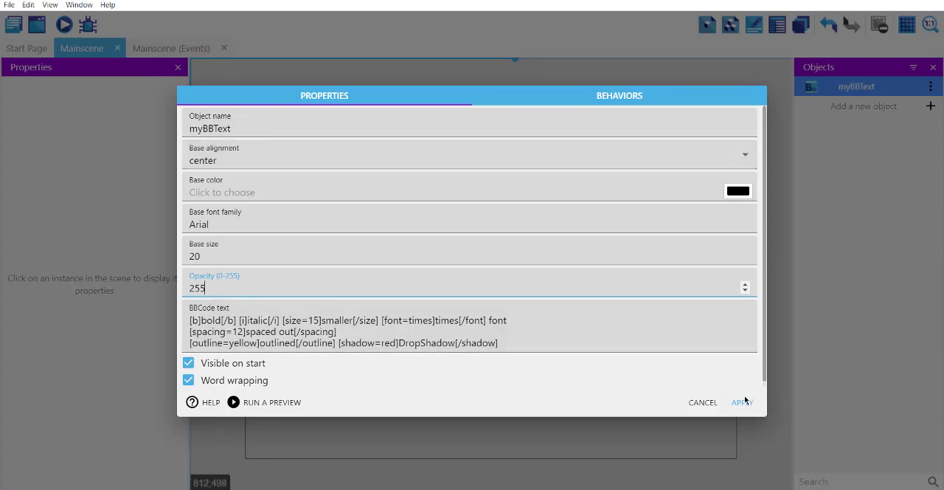
{"action": "mouse_move", "coordinate": [742, 411]}
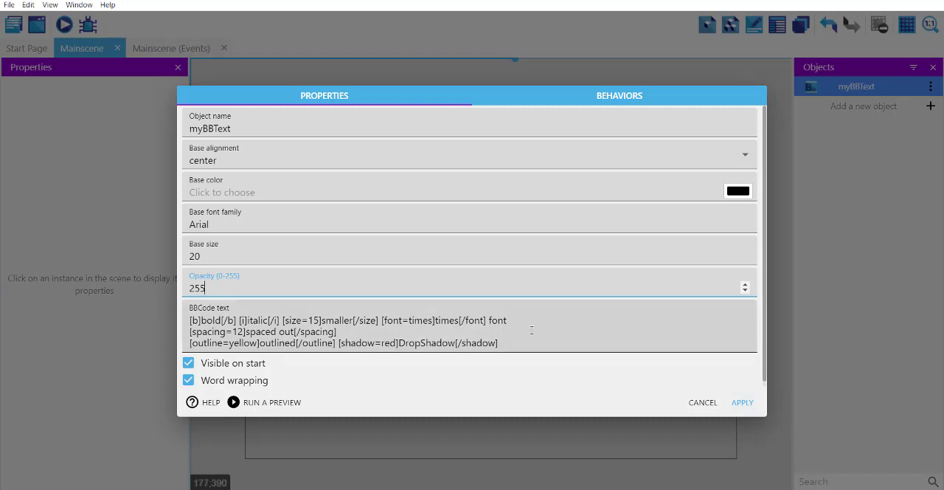
Apply and close the myBBText properties dialog.
{"action": "left_click", "coordinate": [742, 402]}
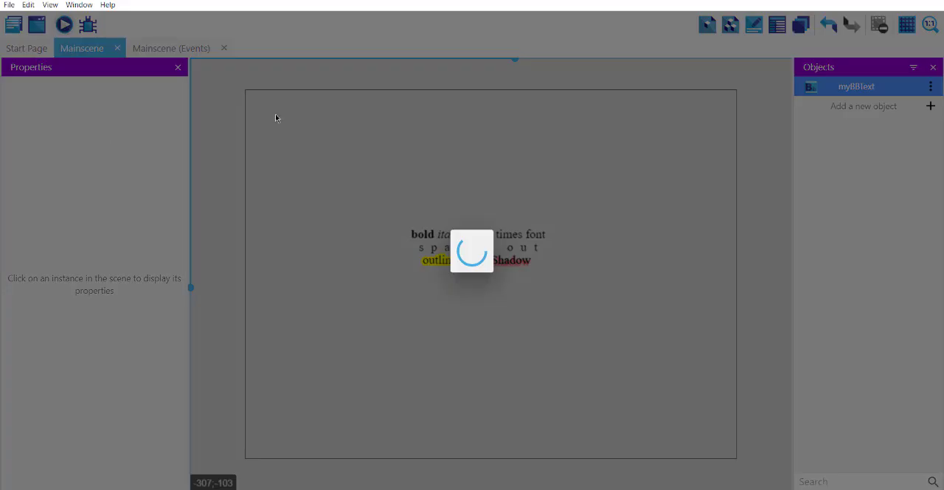
Preview the scene to see the styled BBCode text, then close the preview.
{"action": "left_click", "coordinate": [63, 24]}
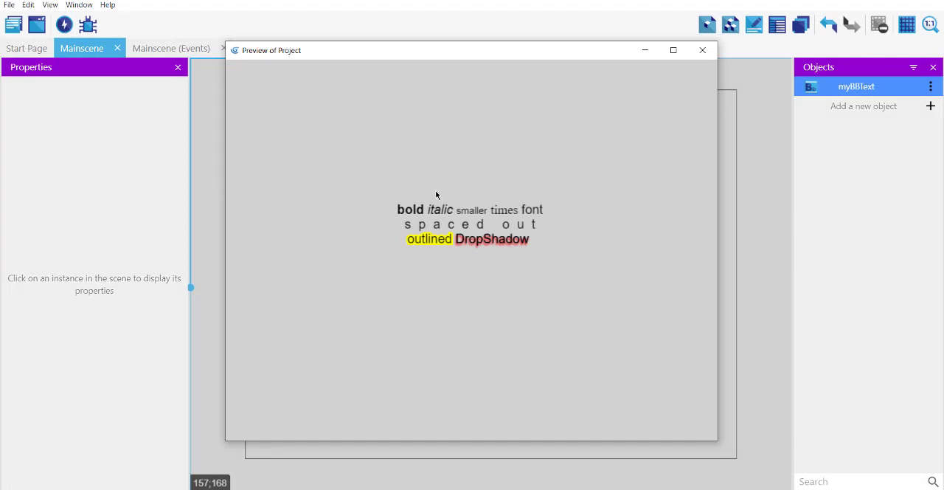
{"action": "left_click", "coordinate": [701, 50]}
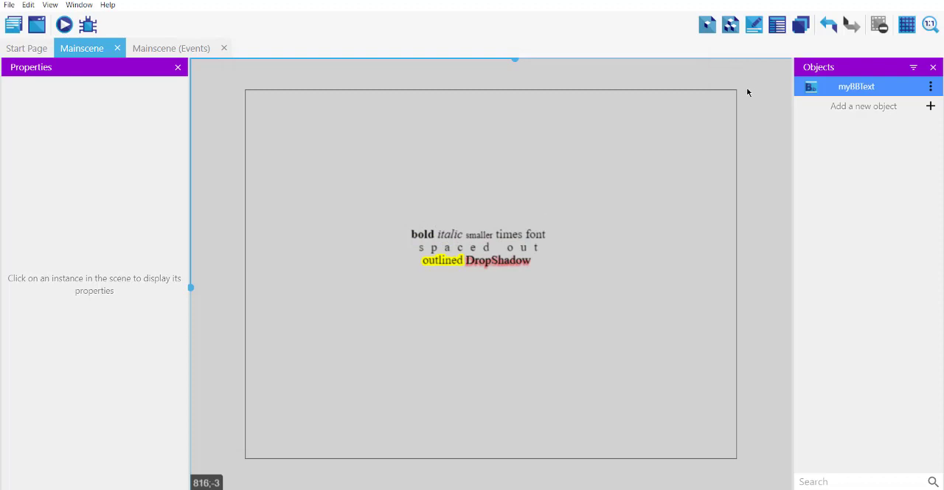